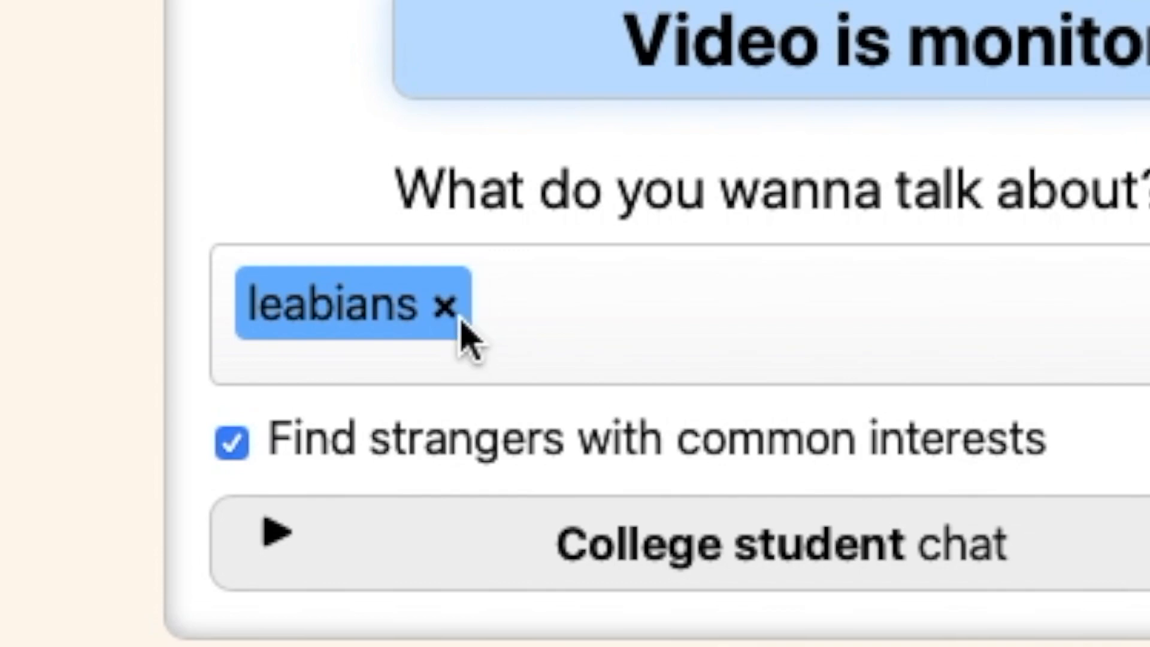
# Add the interest tag 'lesbians' and start a video chat with a matching stranger
pyautogui.click(444, 305)
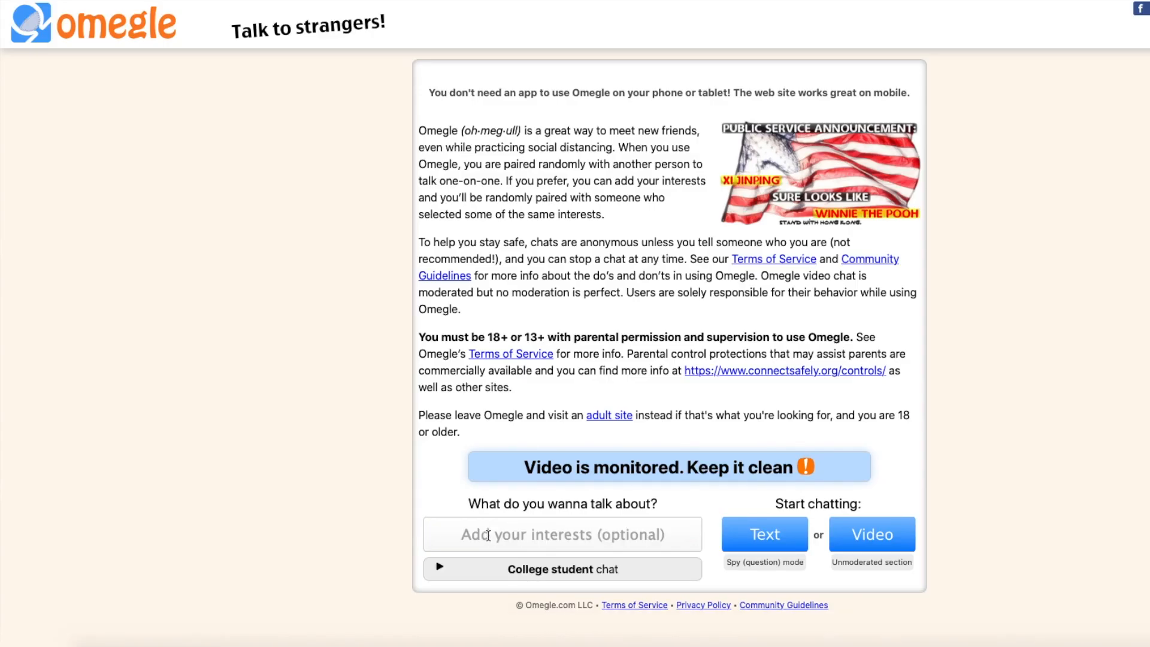
pyautogui.write('lesbians')
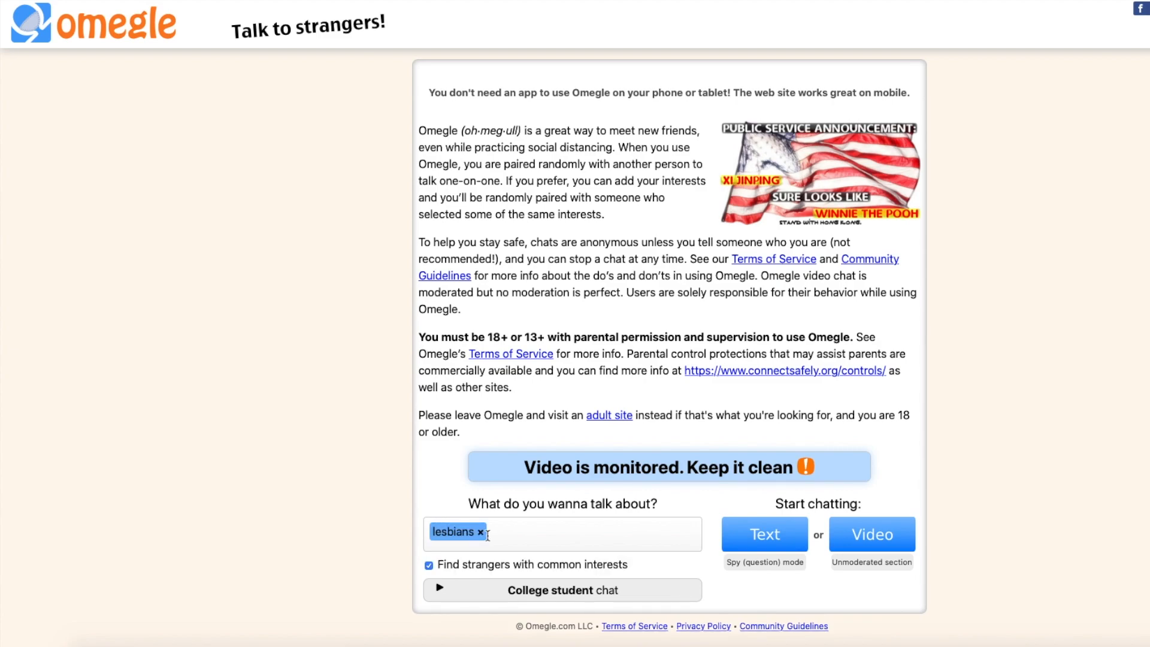
pyautogui.click(872, 533)
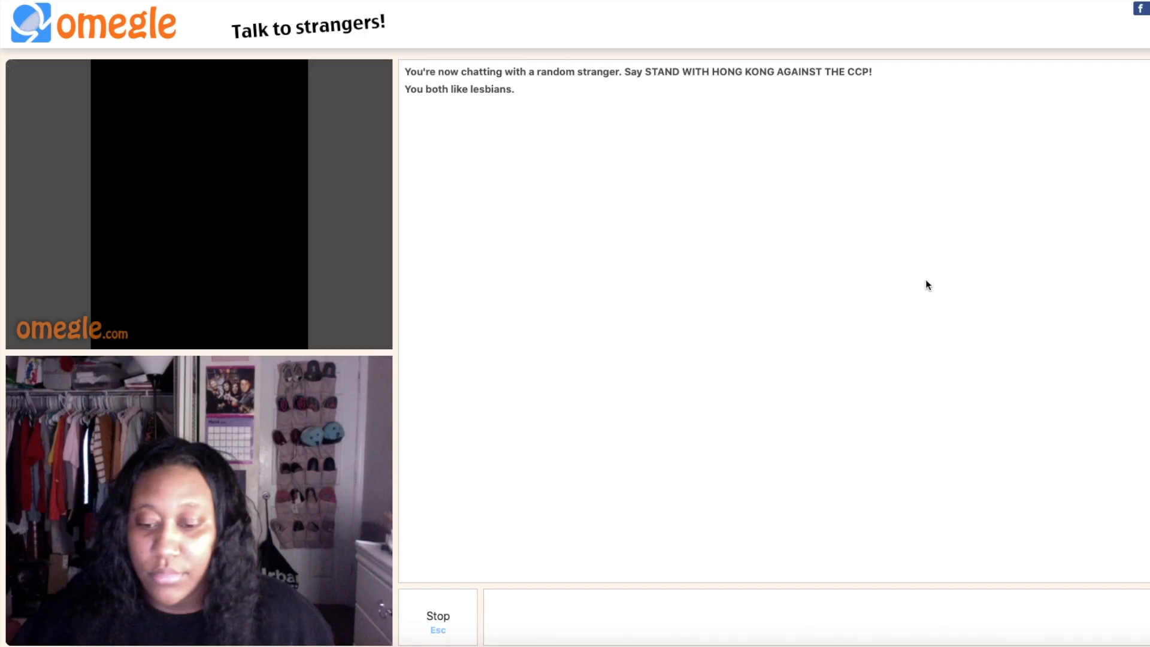